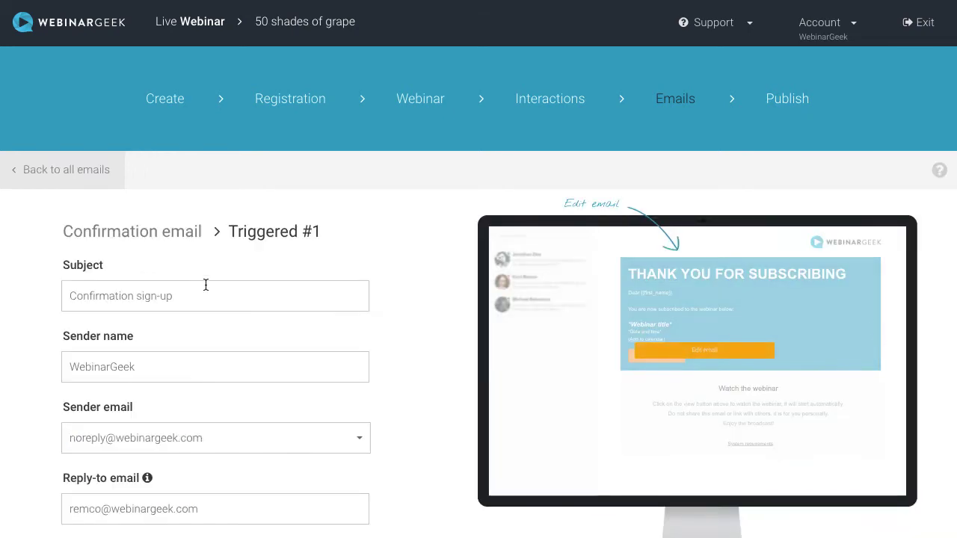
# Set the confirmation email subject to 'Sign-up confirmed' and sender name to 'Remco's winebar'.
pyautogui.write('Sign-up confir')
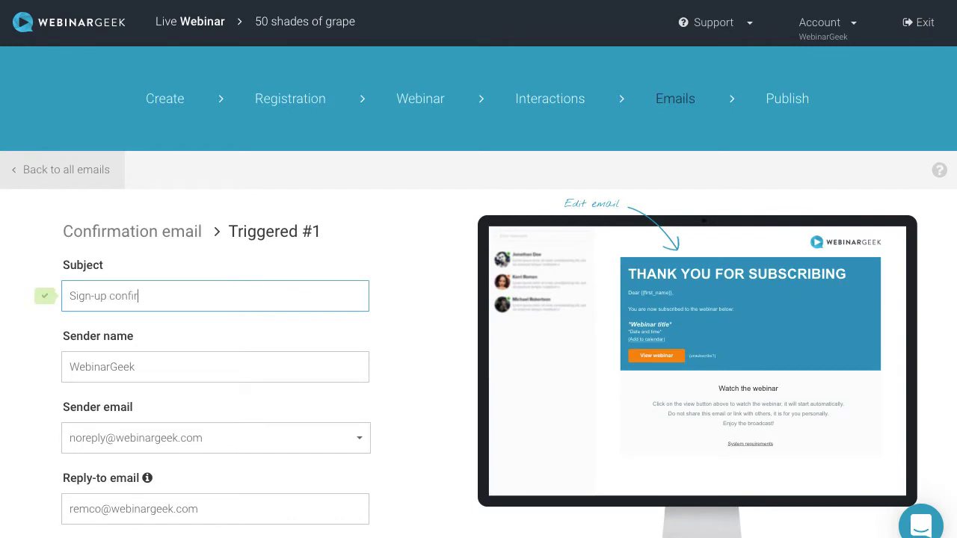
pyautogui.write("Remco's winebar")
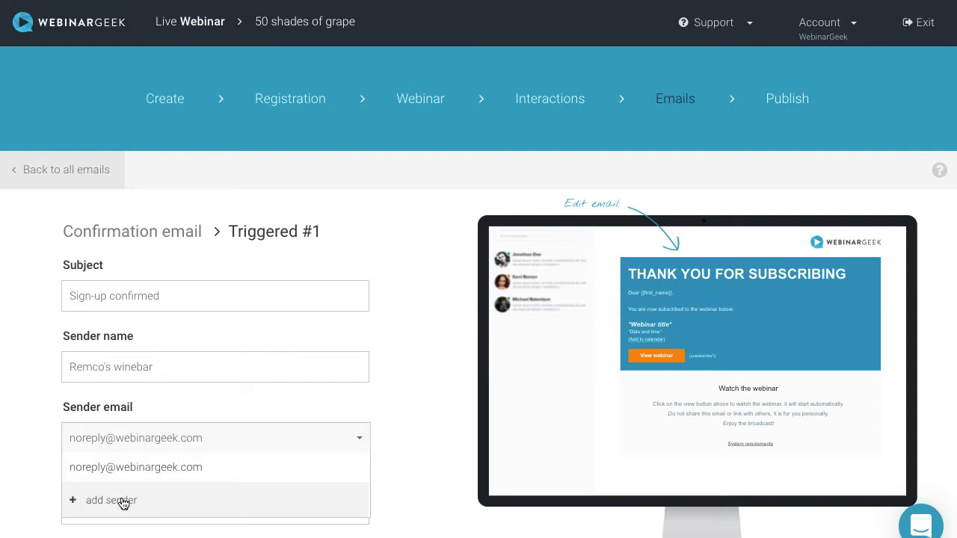
pyautogui.click(110, 500)
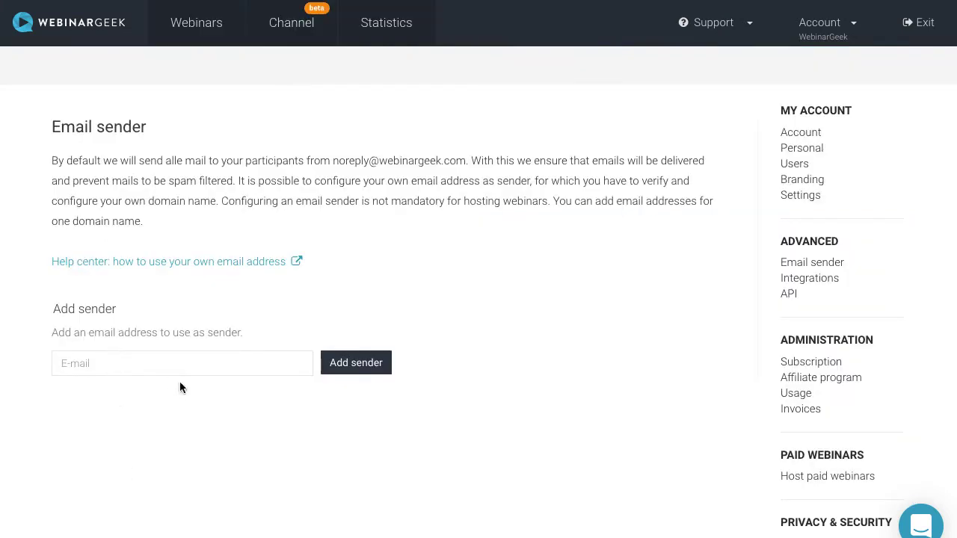
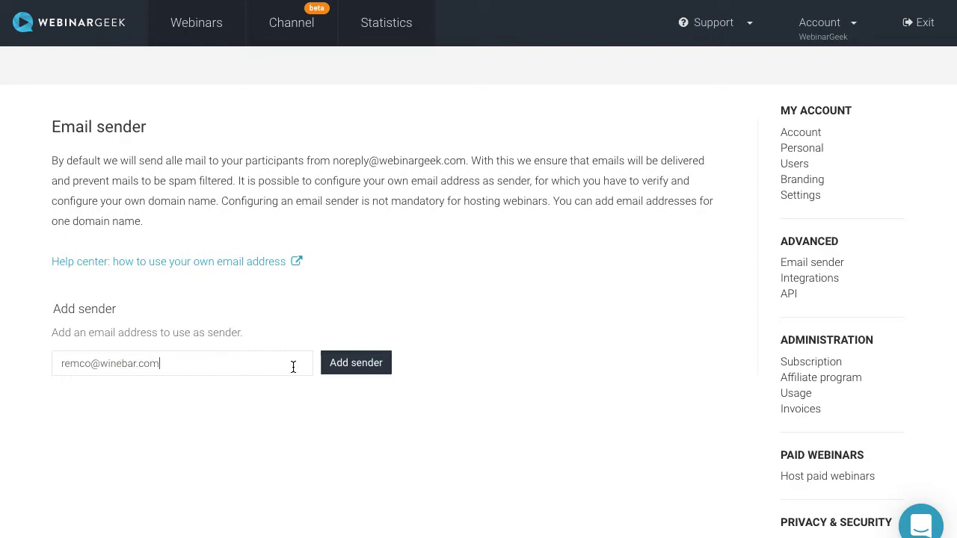
pyautogui.click(356, 362)
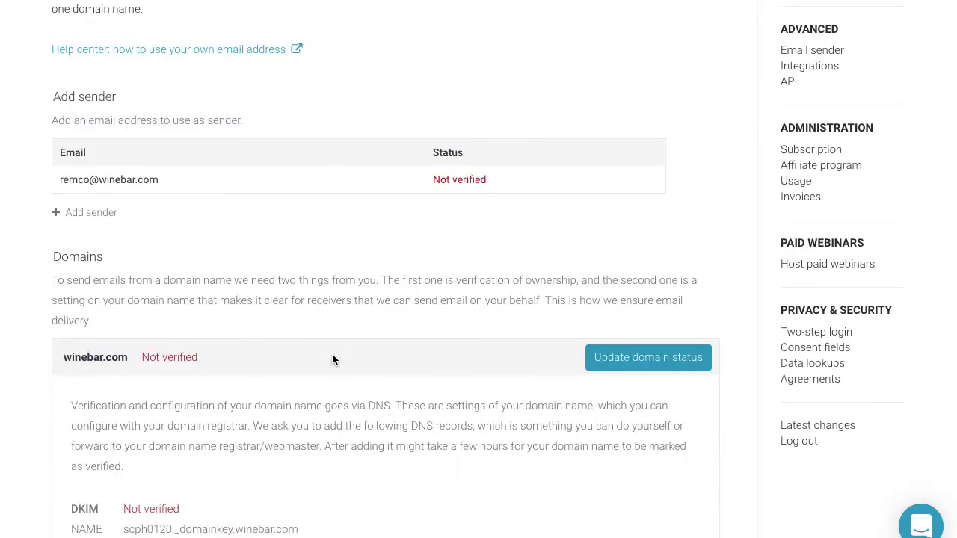
pyautogui.scroll(-3)
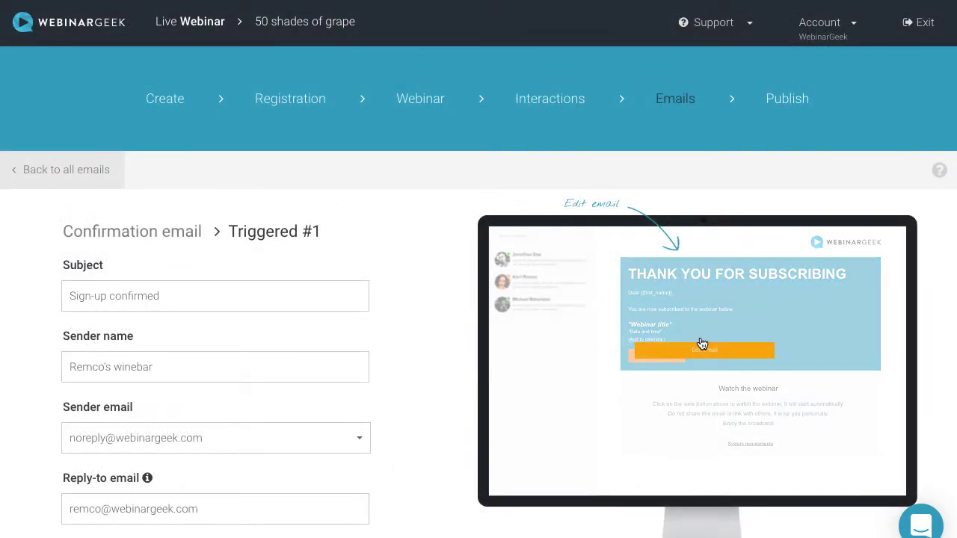
pyautogui.click(702, 342)
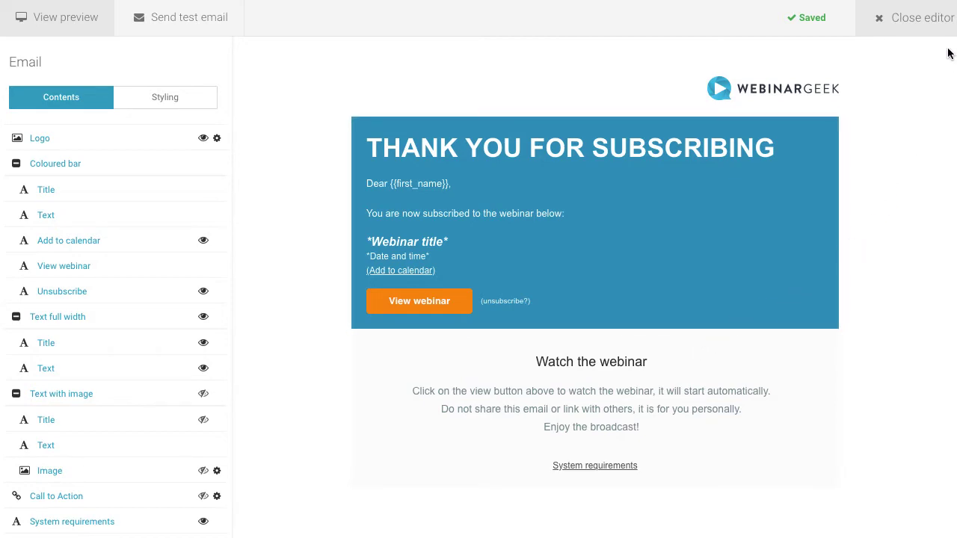
pyautogui.click(922, 17)
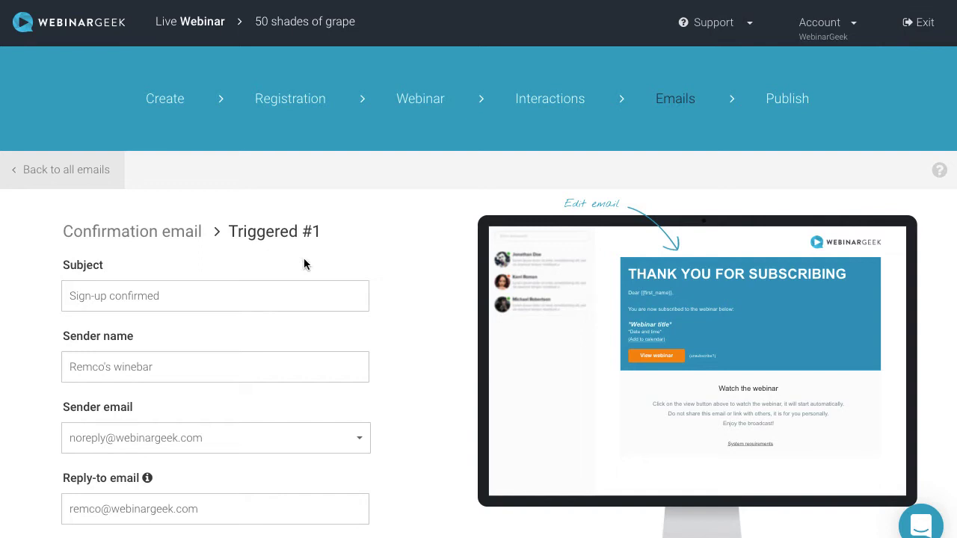
pyautogui.moveTo(69, 172)
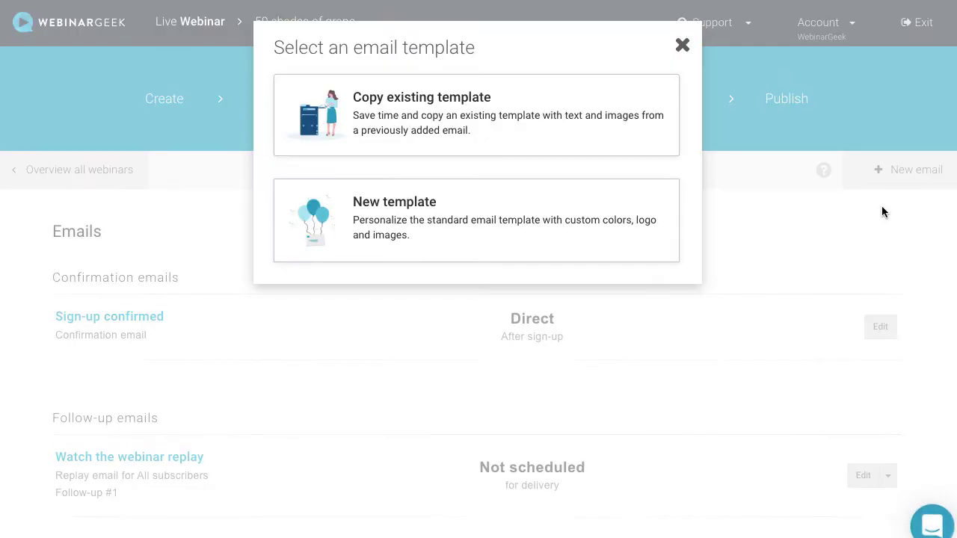
pyautogui.moveTo(517, 213)
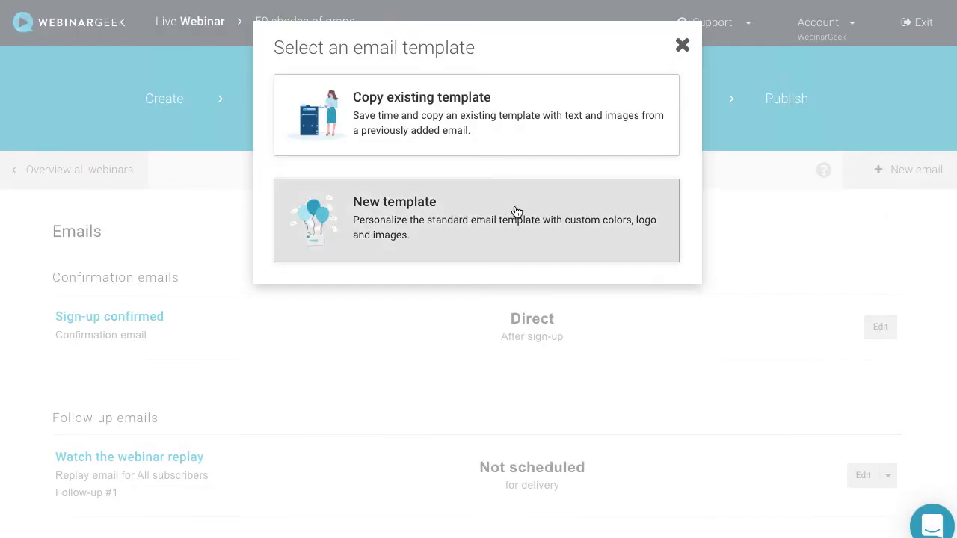
# Start Reminder #3 from a new template with header background colour #00926D.
pyautogui.click(476, 219)
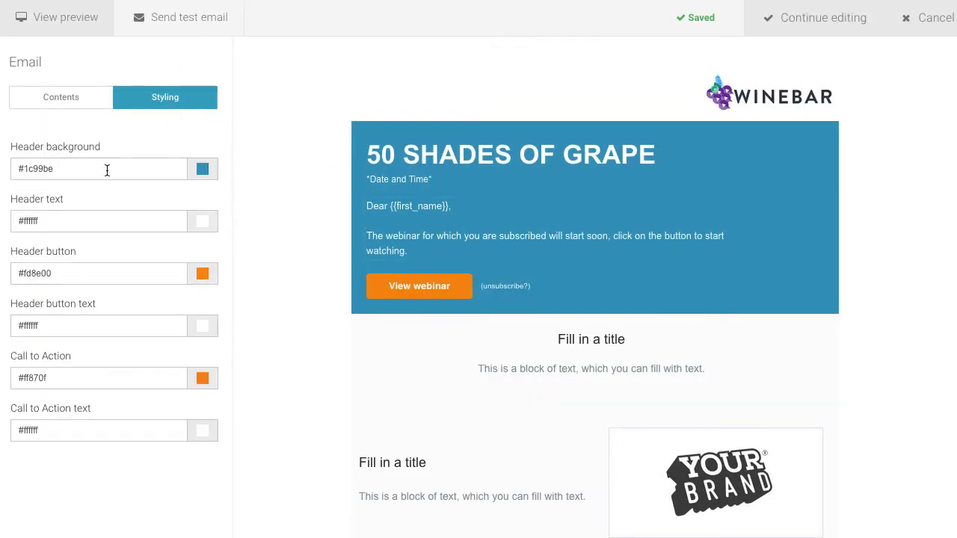
pyautogui.write('#00926D')
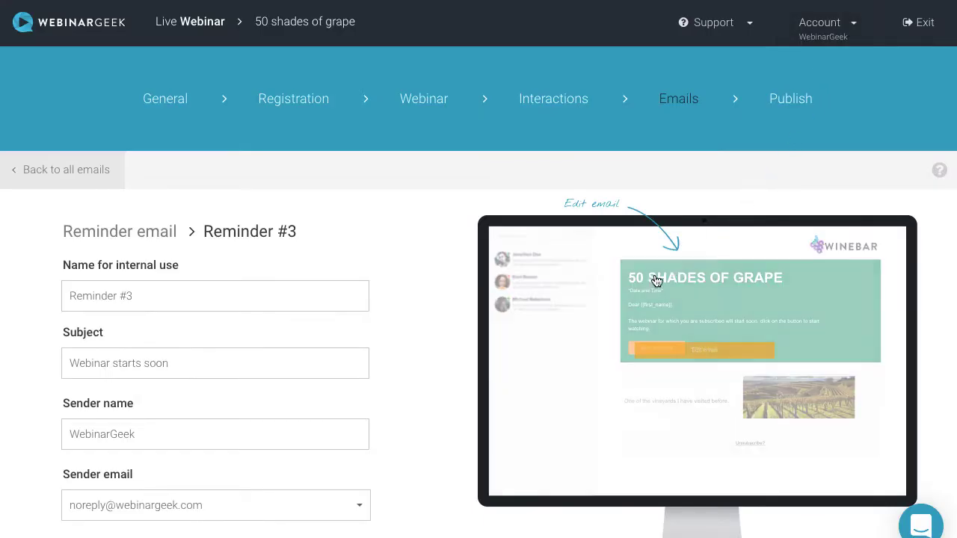
# Schedule Reminder #3 for 2 days, 4 hours and 30 minutes before each webinar.
pyautogui.write("Remco's wi")
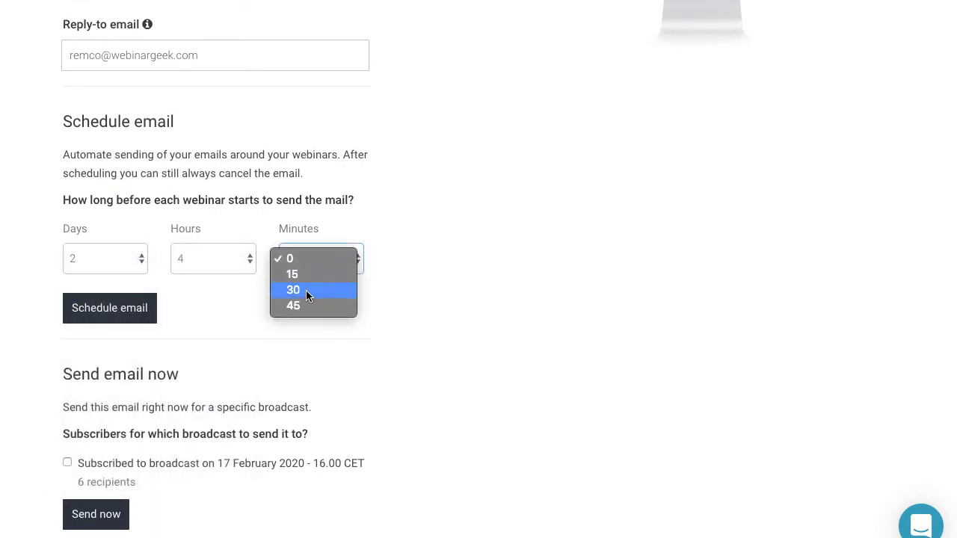
pyautogui.click(293, 290)
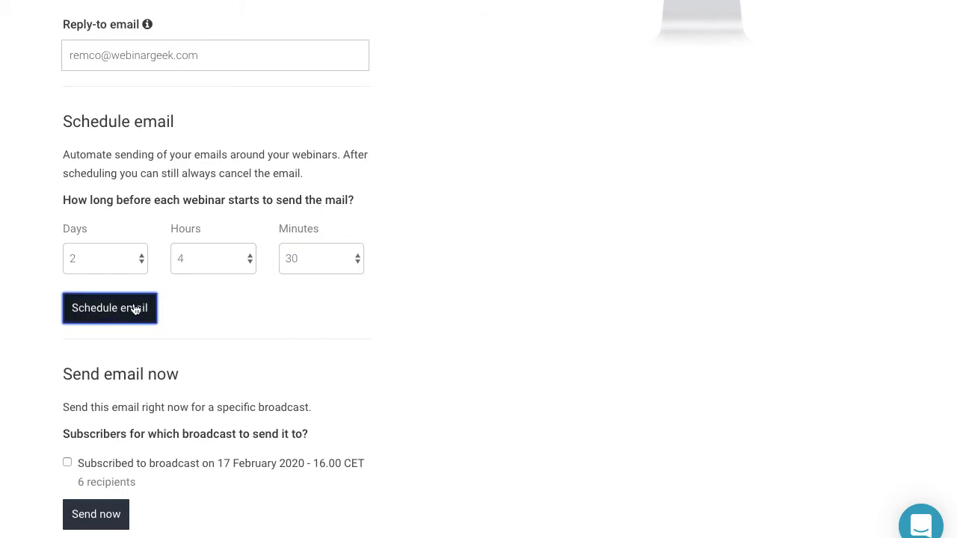
pyautogui.click(109, 308)
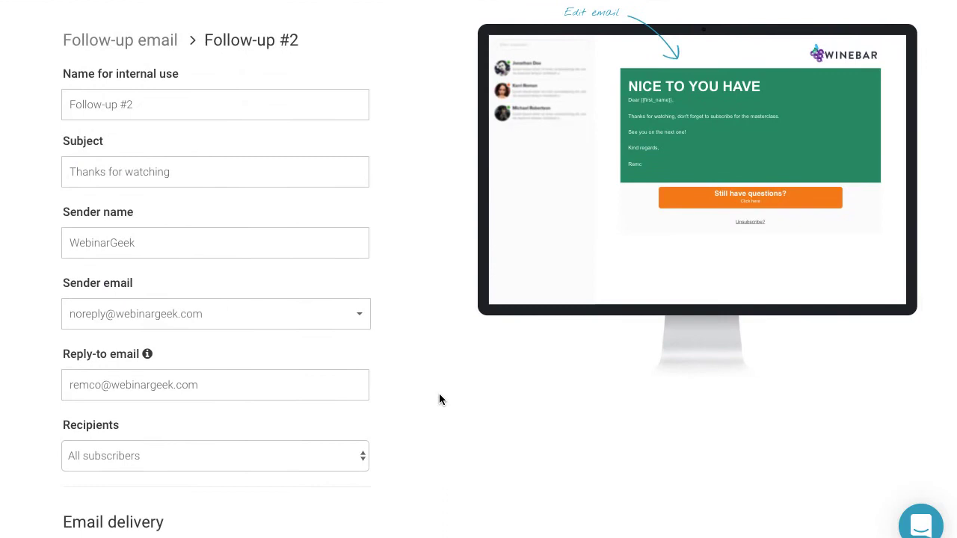
# Choose the recipient group for Follow-up #2.
pyautogui.click(216, 456)
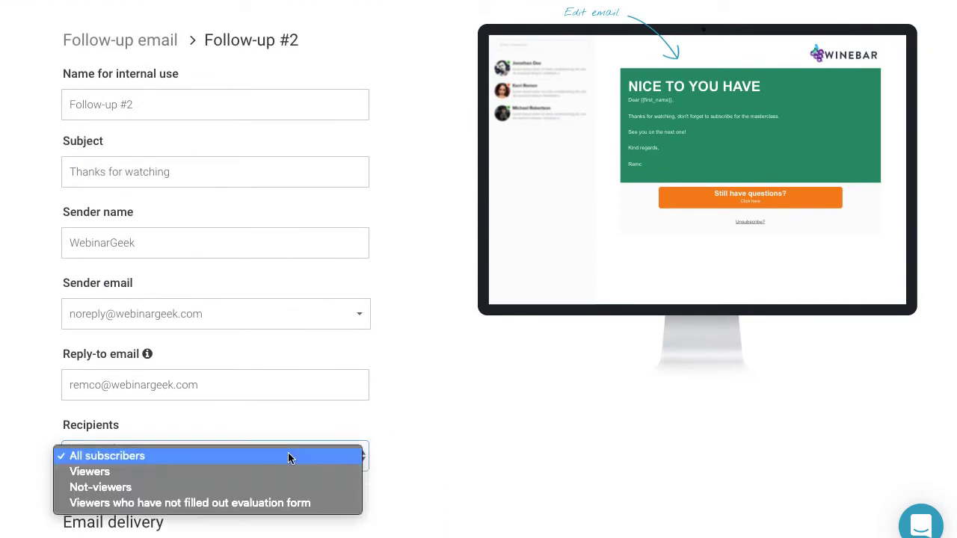
pyautogui.click(89, 472)
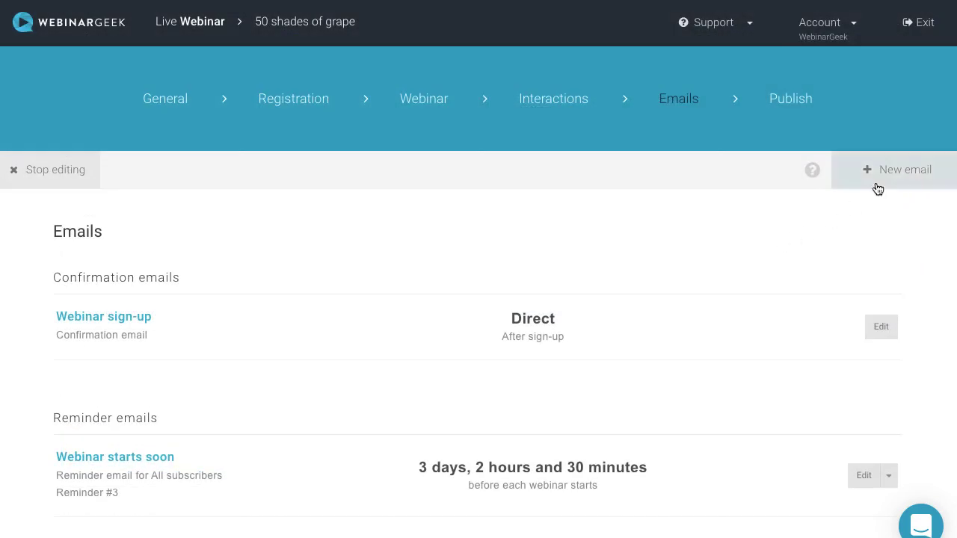
# Add an Evaluation reminder email via the New email menu.
pyautogui.click(897, 169)
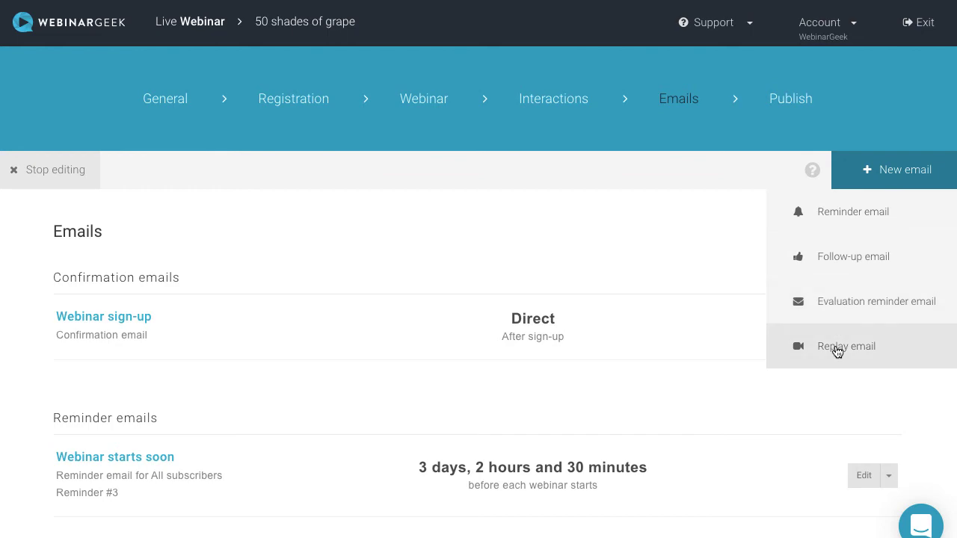
pyautogui.click(846, 347)
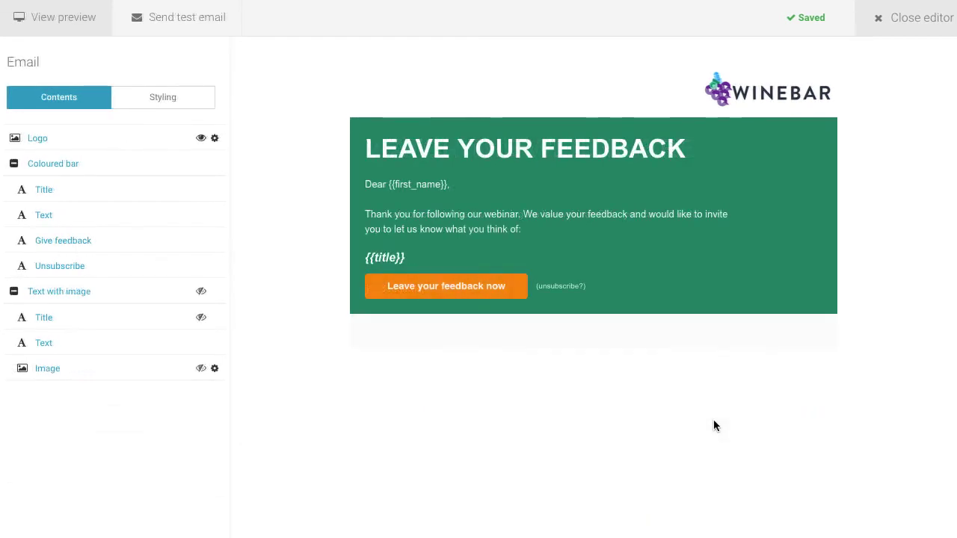
pyautogui.moveTo(909, 25)
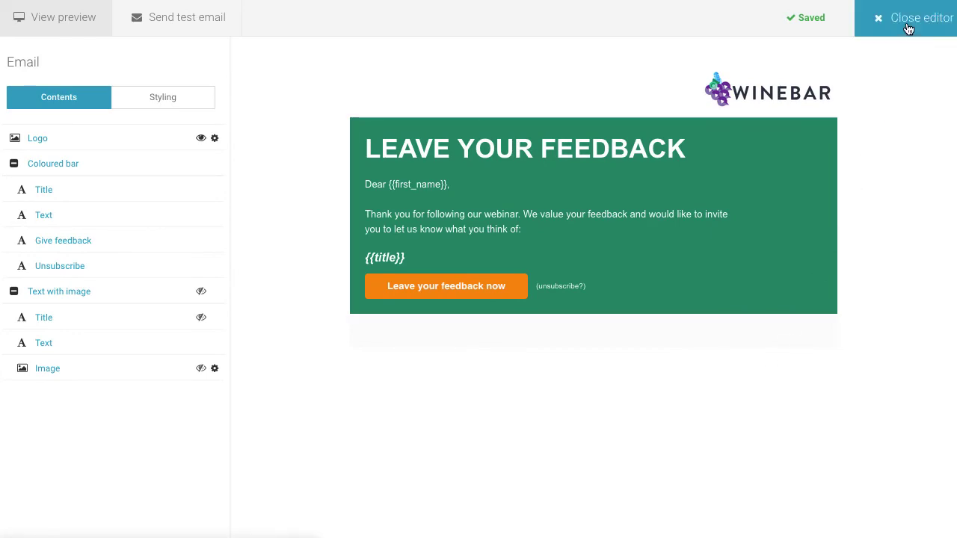
# Close the feedback editor and confirm recipients are viewers without a completed evaluation form.
pyautogui.click(914, 18)
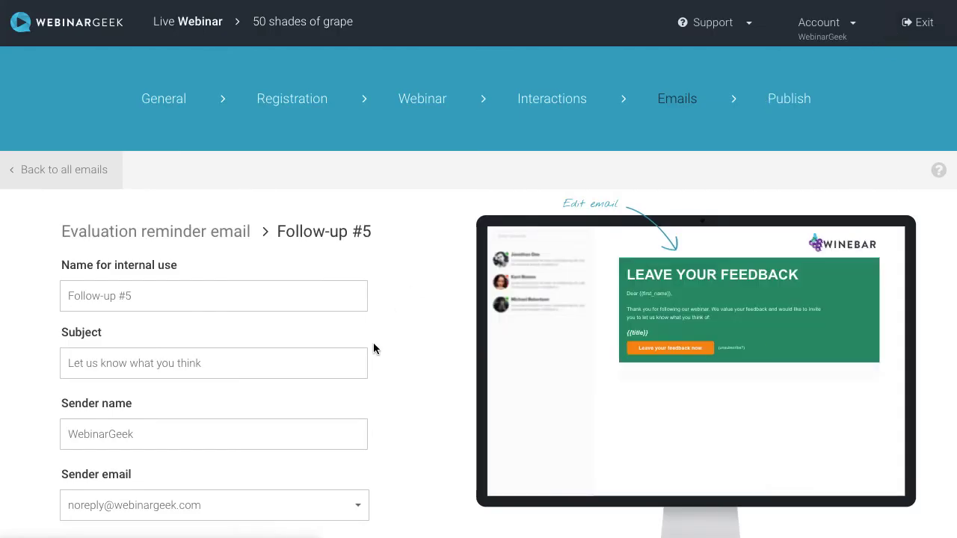
pyautogui.scroll(-3)
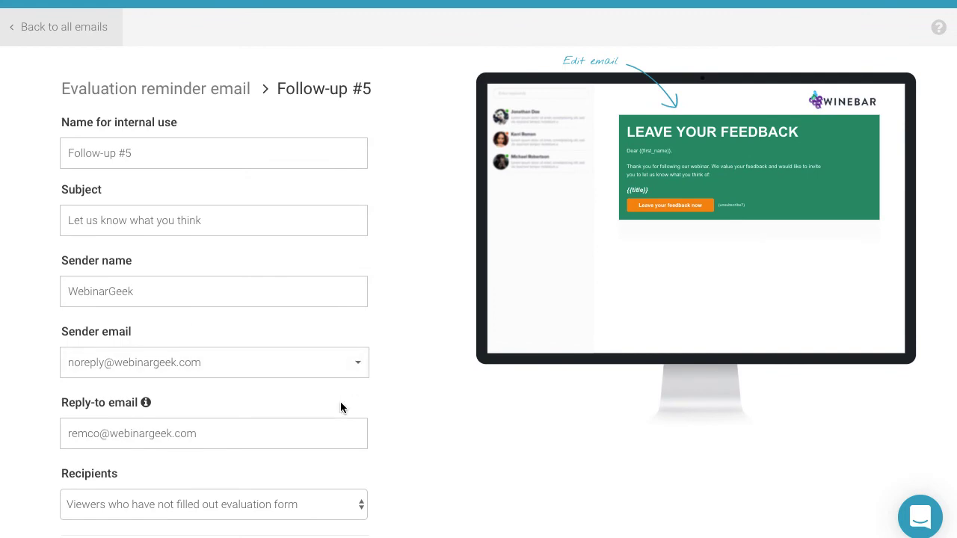
pyautogui.click(214, 505)
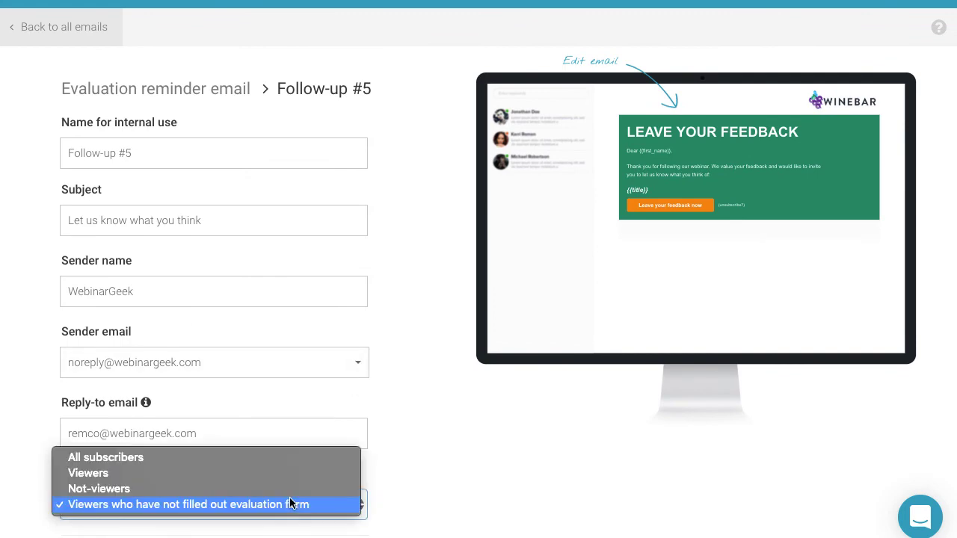
pyautogui.moveTo(334, 512)
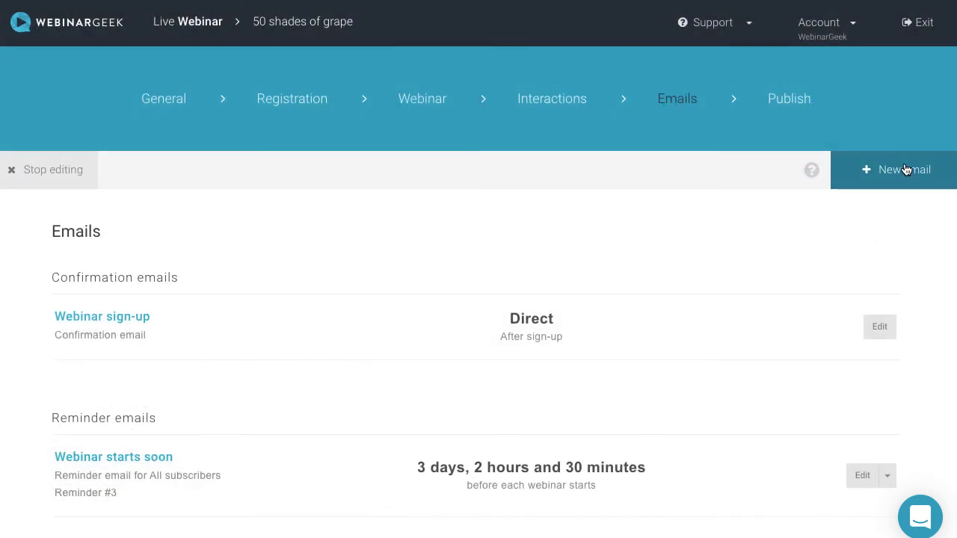
# Open the 'Webinar starts soon' reminder and scroll to its Email delivery schedule.
pyautogui.click(904, 170)
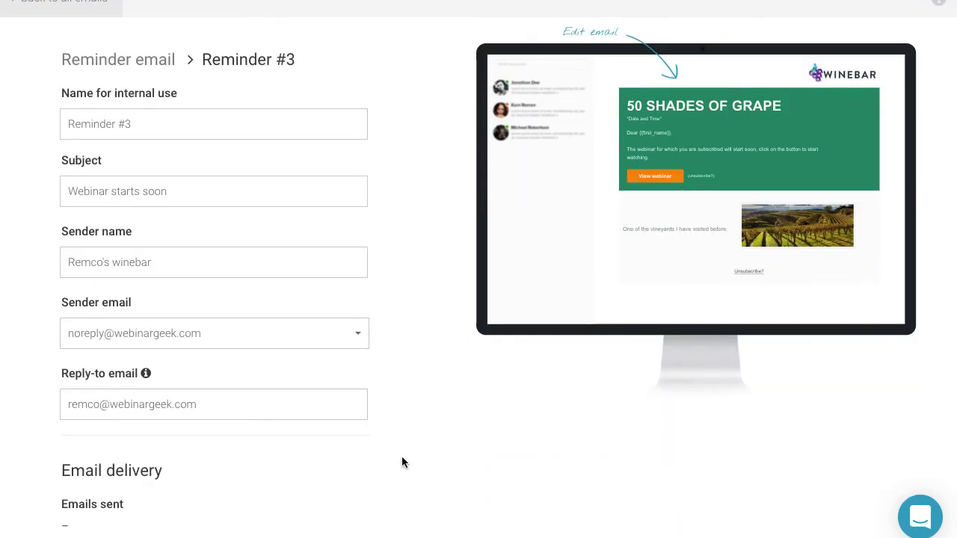
pyautogui.scroll(-3)
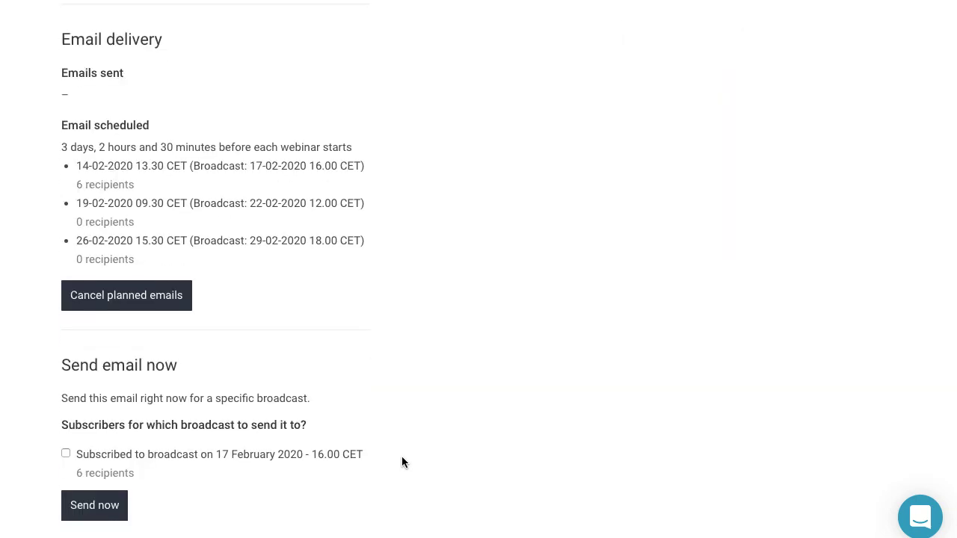